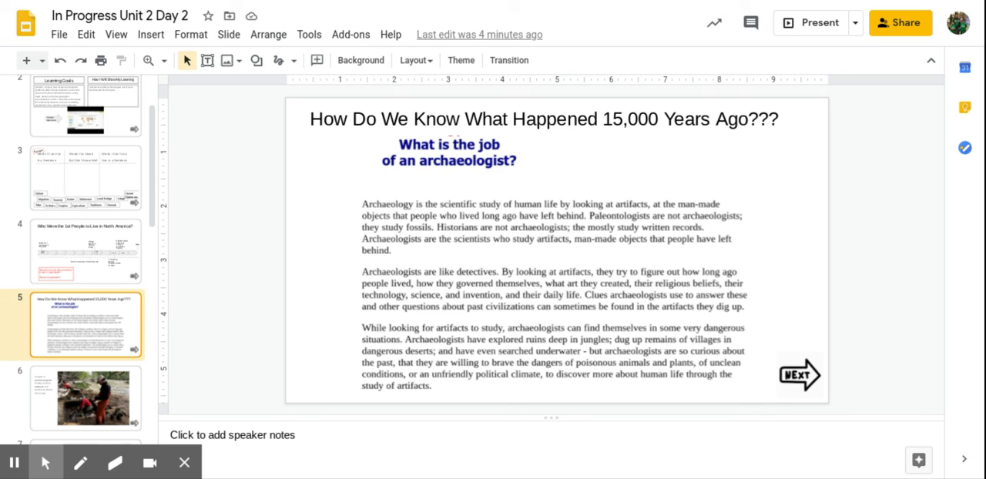
{"action": "left_click", "coordinate": [14, 462]}
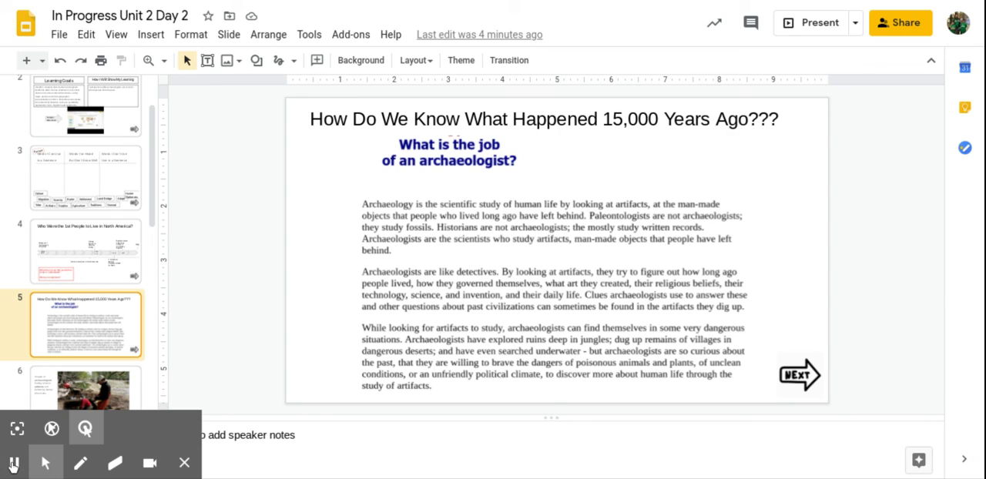